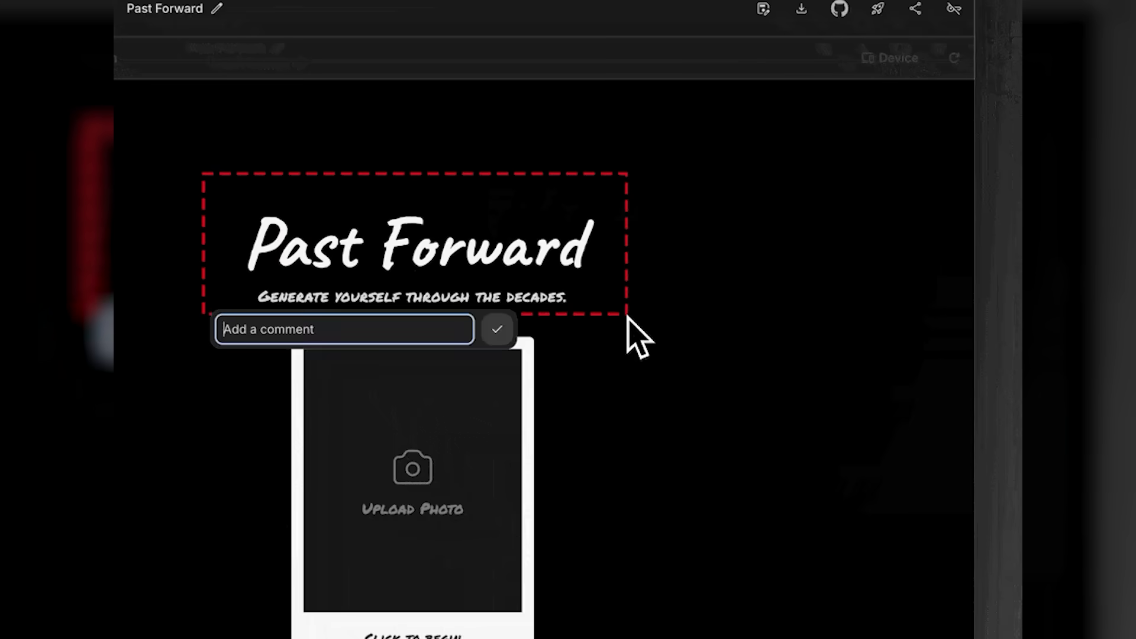
- Add the annotation comment 'Let's use a sans-serif font' on the boxed Professional button
type("Let's use a sans-serif font")
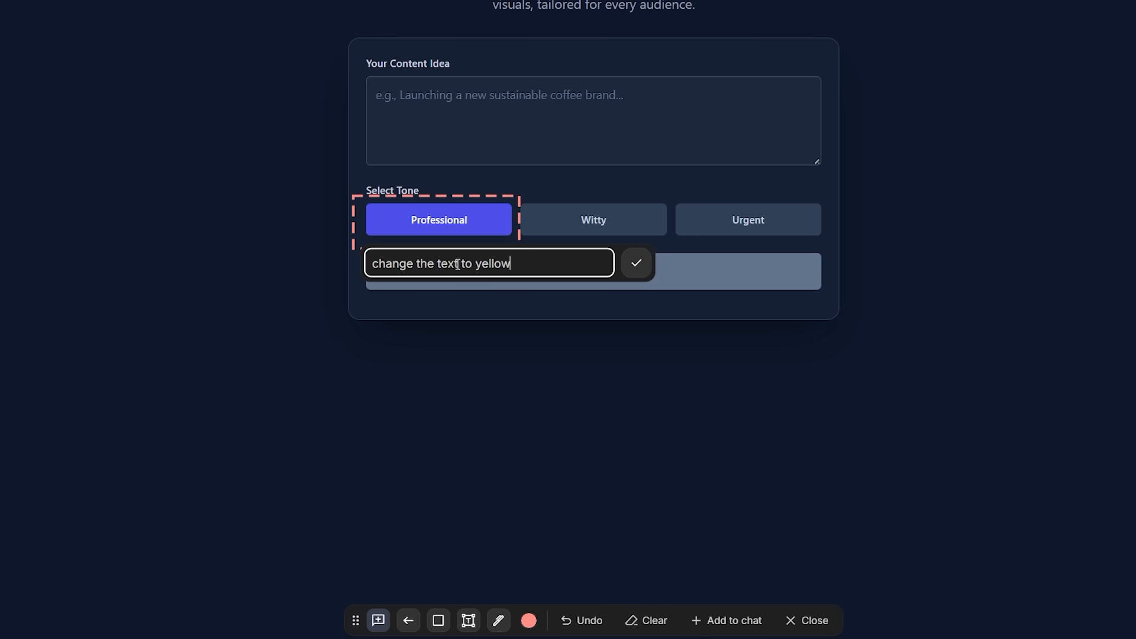
- Save the comment on the Professional button and move on to the Build page prompt
left_click(637, 263)
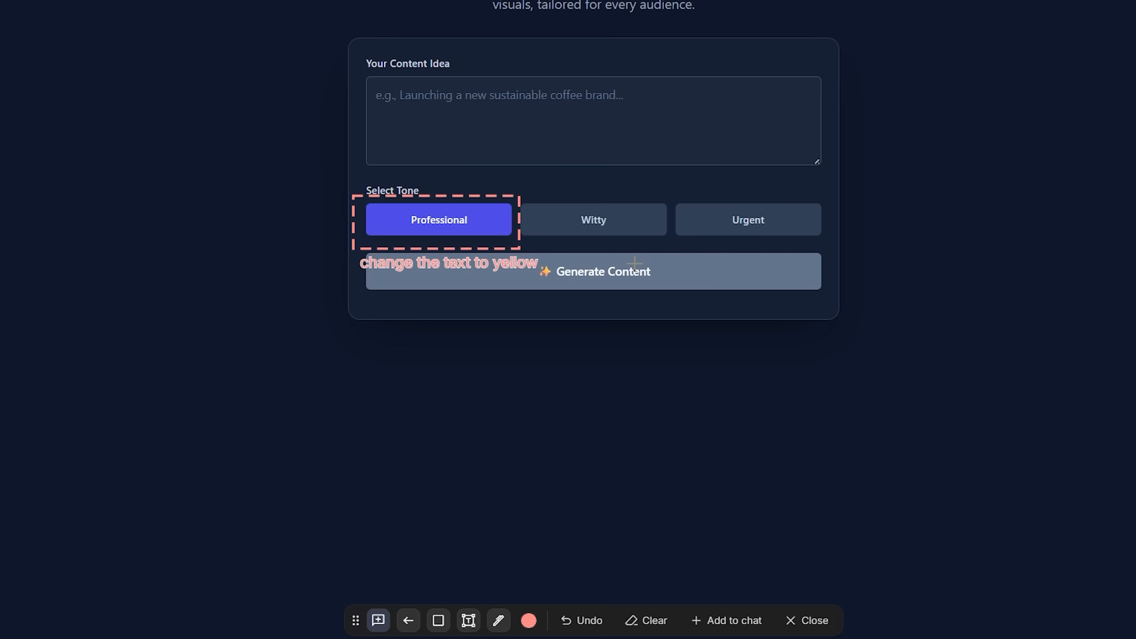
mouse_move(664, 191)
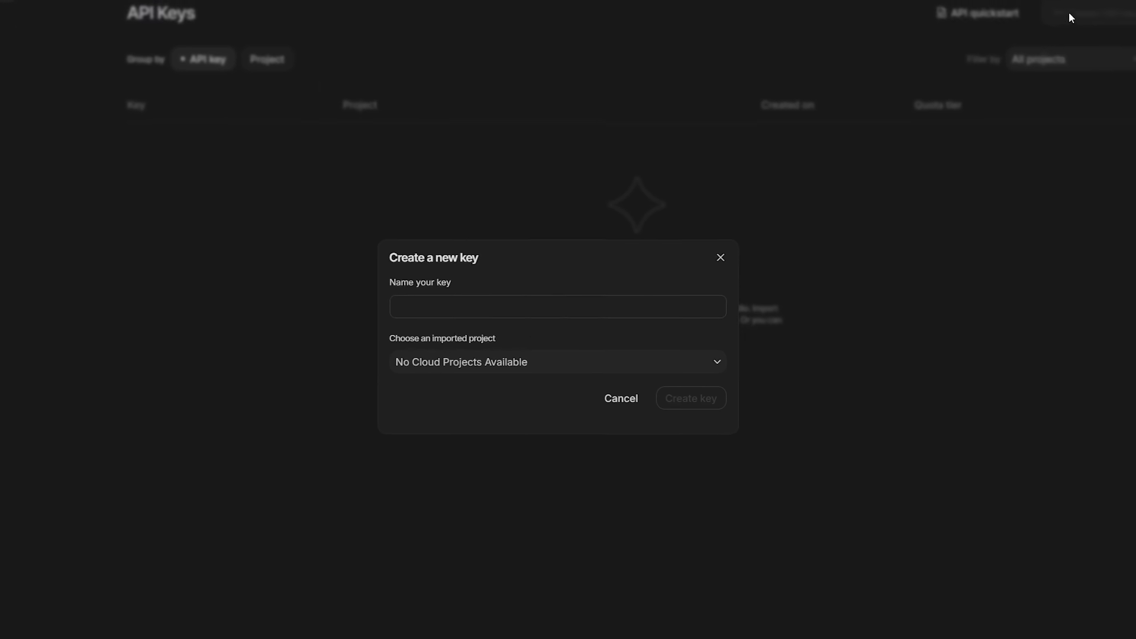
left_click(558, 305)
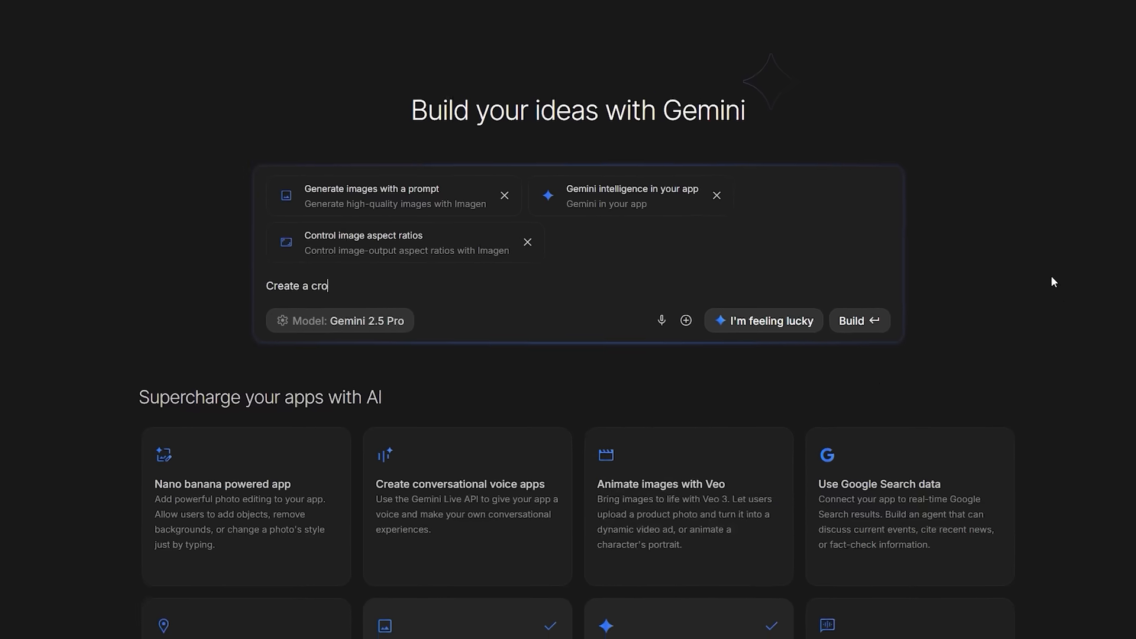
type("ss-platform social media content generator. User")
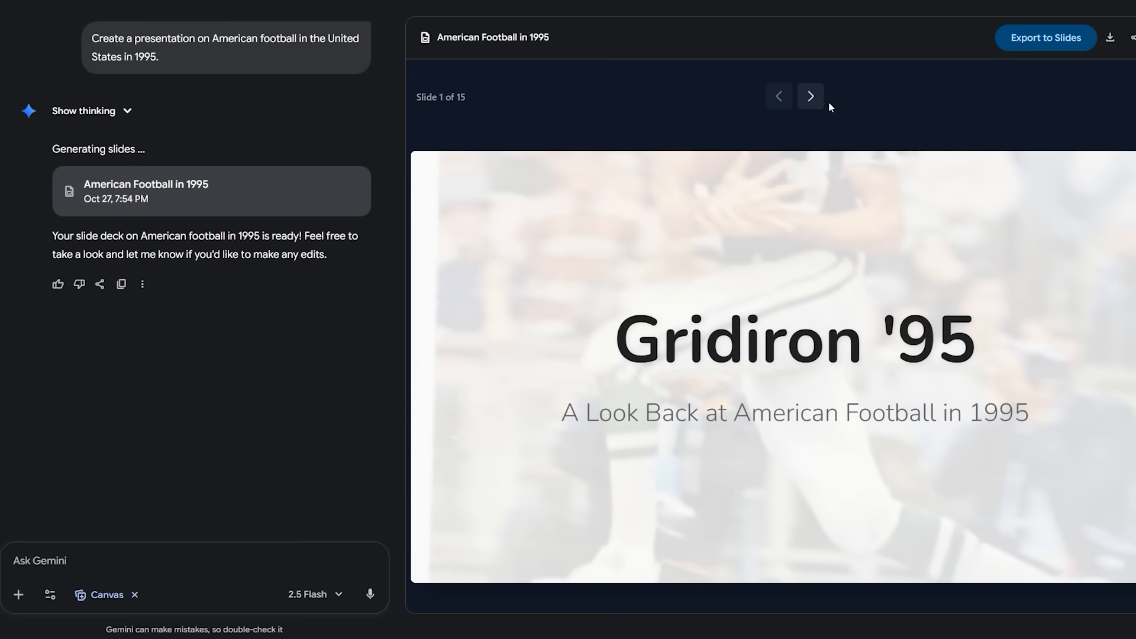
- Export the Advanced Learners & Mobile Devices deck to Google Slides and view slide 2, The Rise of Mobile Learning
left_click(810, 96)
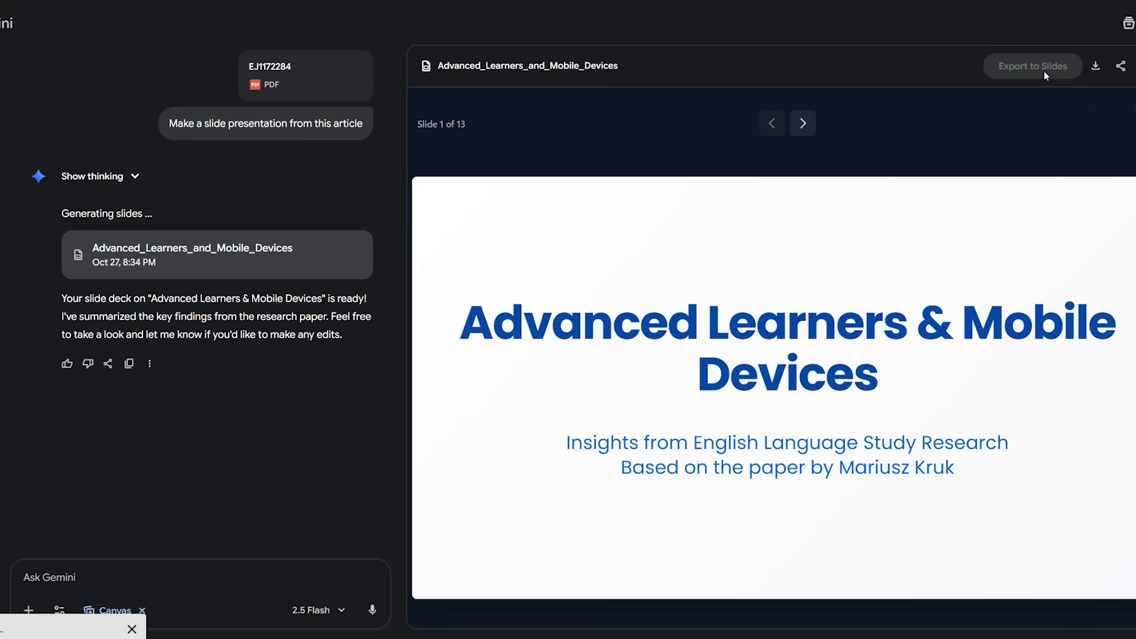
left_click(1032, 66)
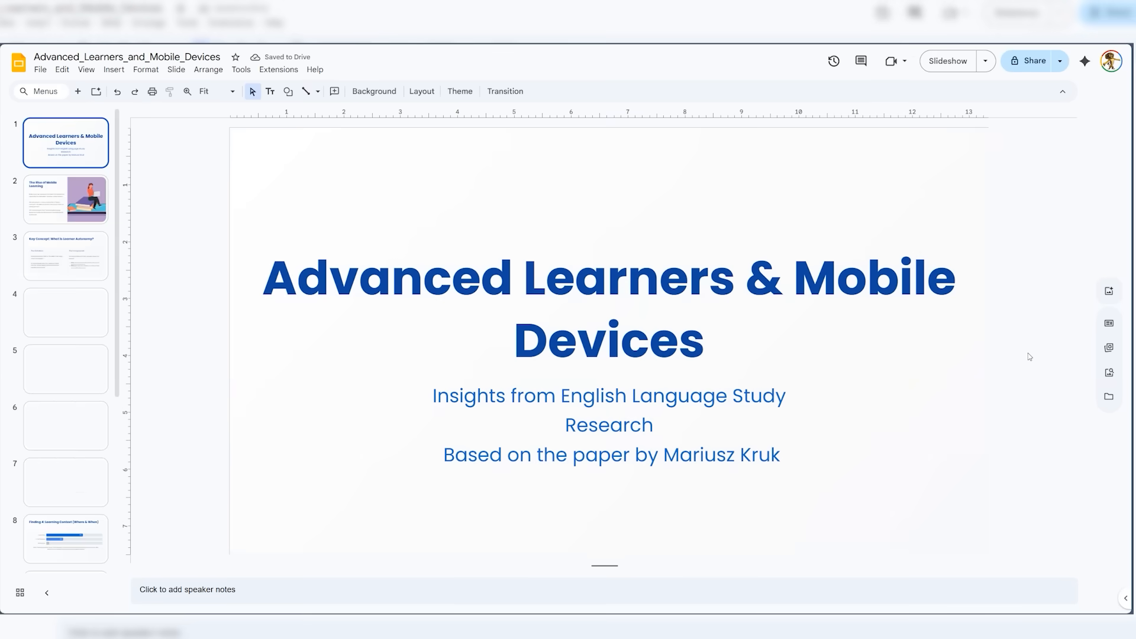
left_click(65, 199)
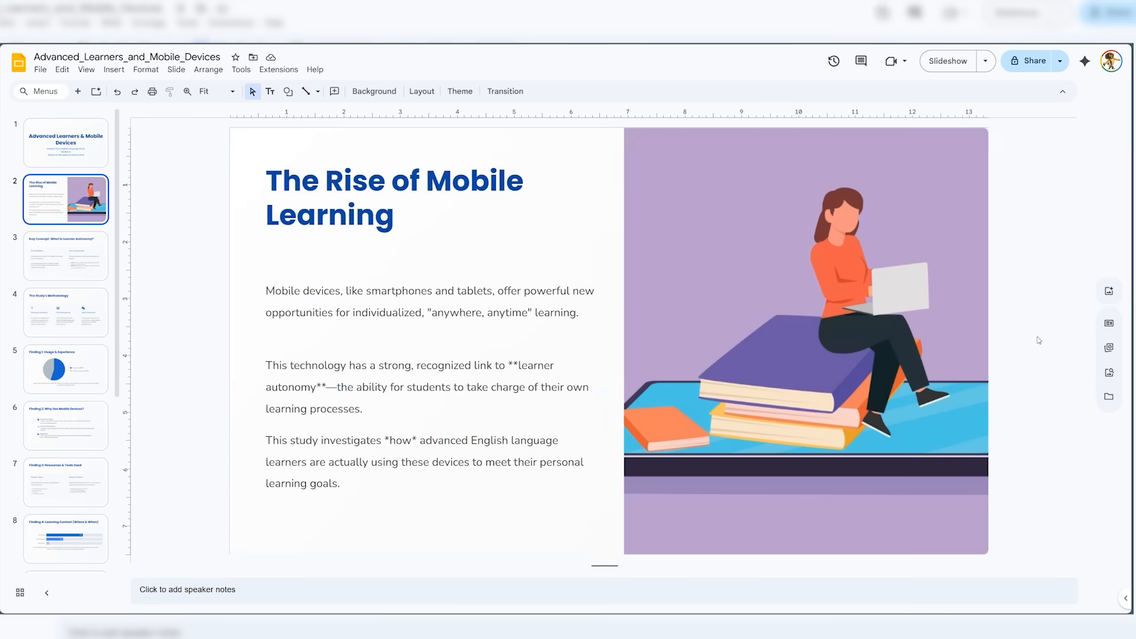